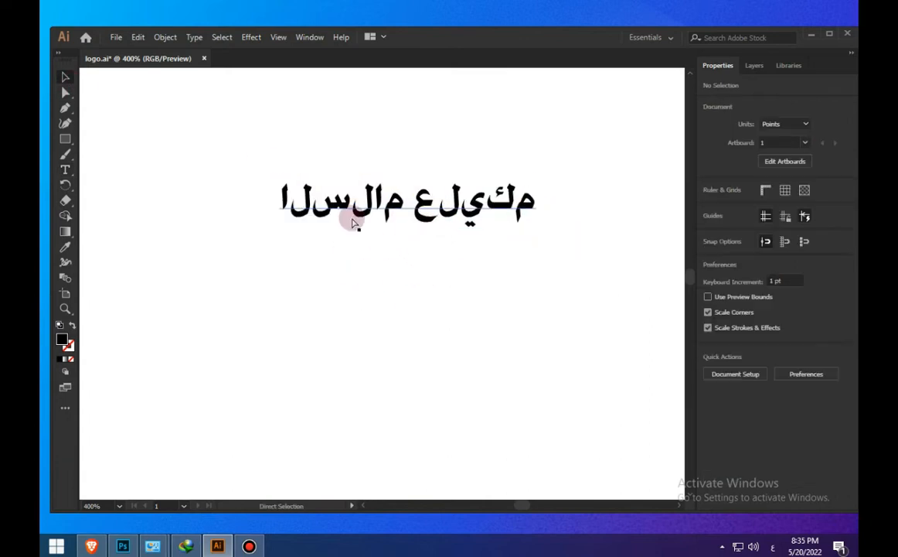
Turn on Show Indic Options in the Type preferences
{"action": "left_click", "coordinate": [138, 36]}
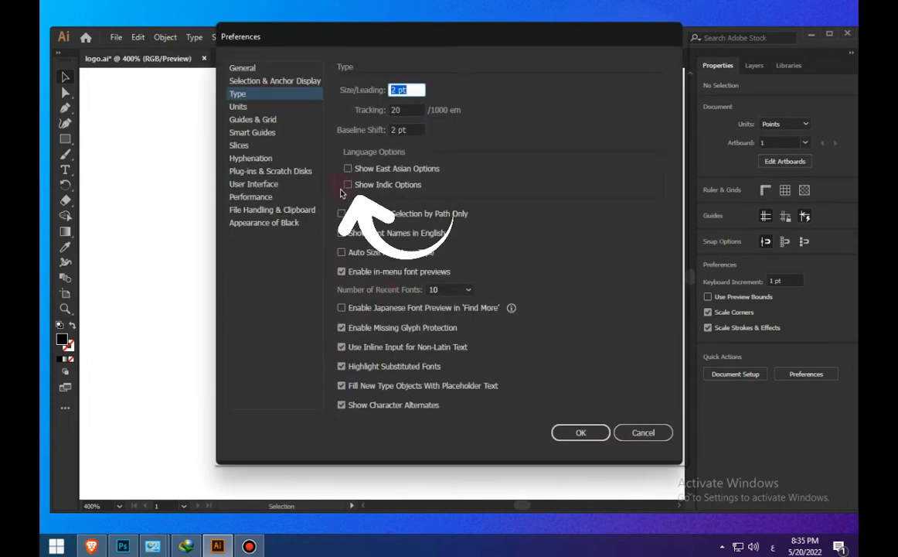
{"action": "left_click", "coordinate": [581, 432]}
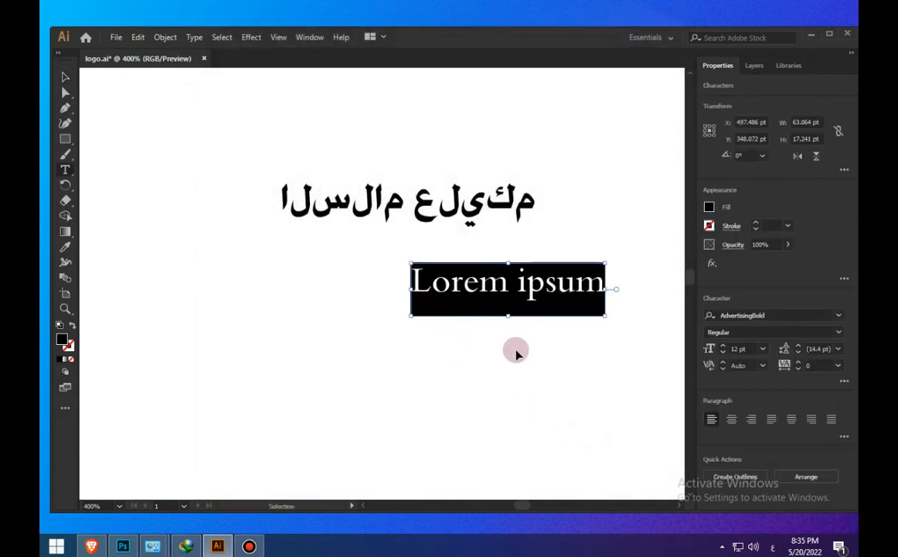
Type 'السلام عليكم' in pink and move it beneath the broken Arabic text
{"action": "type", "text": "السلام عليكم"}
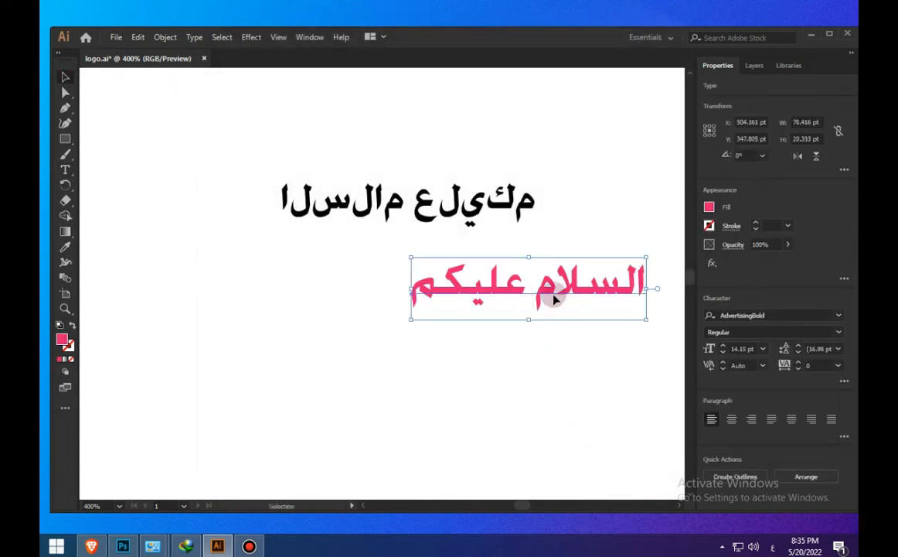
{"action": "left_click_drag", "start_coordinate": [553, 298], "coordinate": [479, 406]}
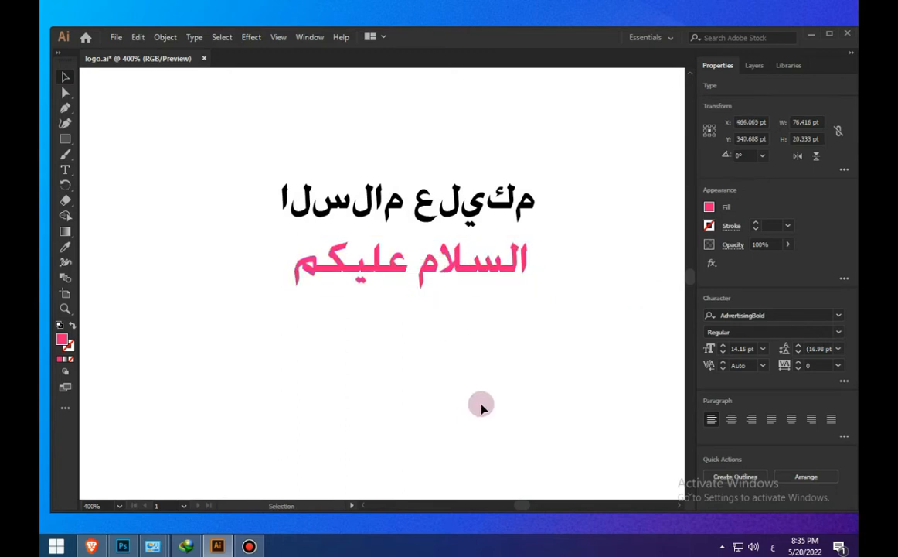